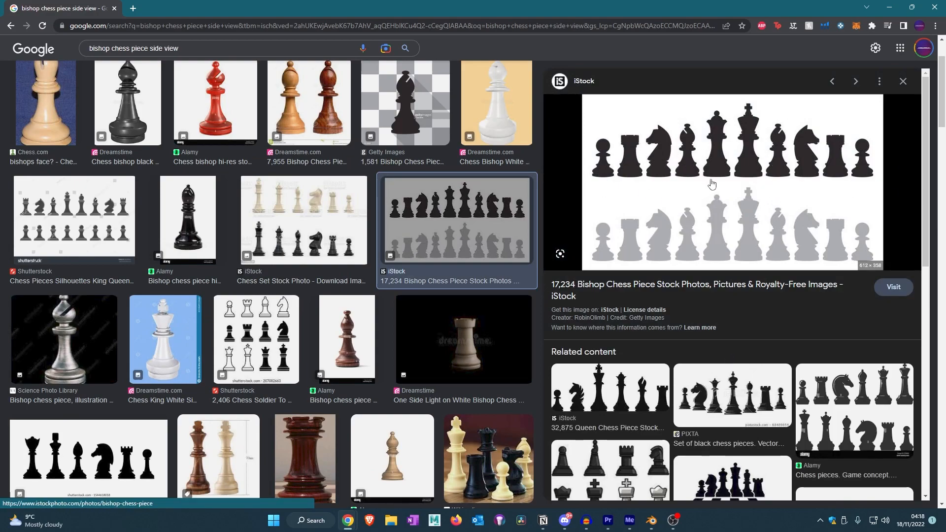
Download the iStock black and grey chess silhouettes preview image to disk.
{"action": "right_click", "coordinate": [712, 183]}
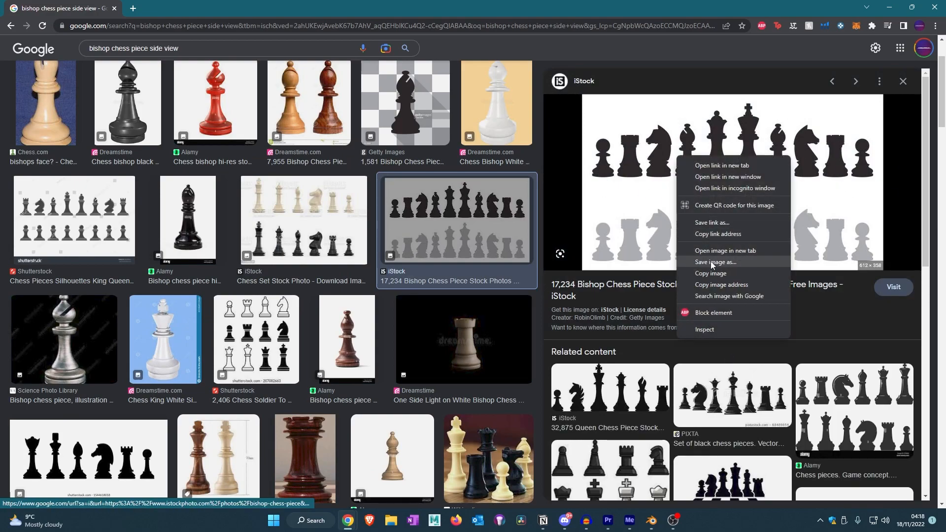
{"action": "left_click", "coordinate": [650, 524]}
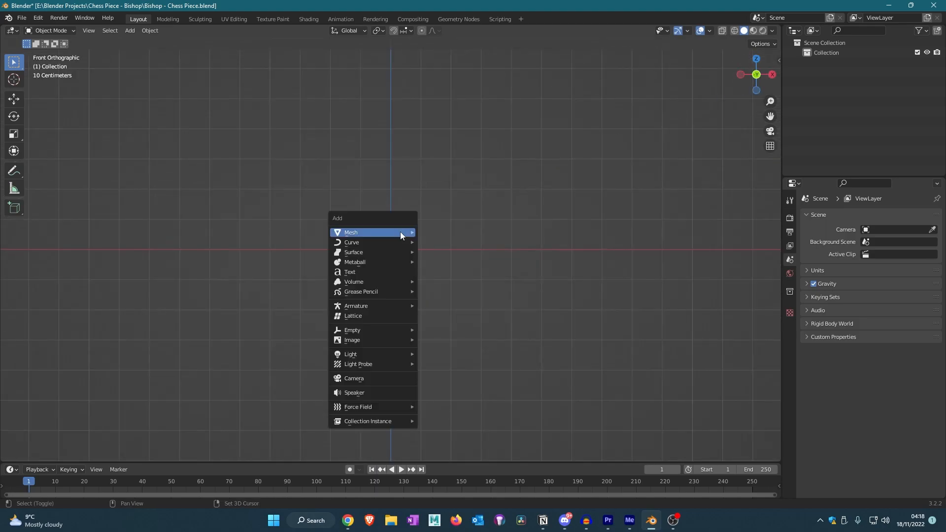
{"action": "mouse_move", "coordinate": [384, 342]}
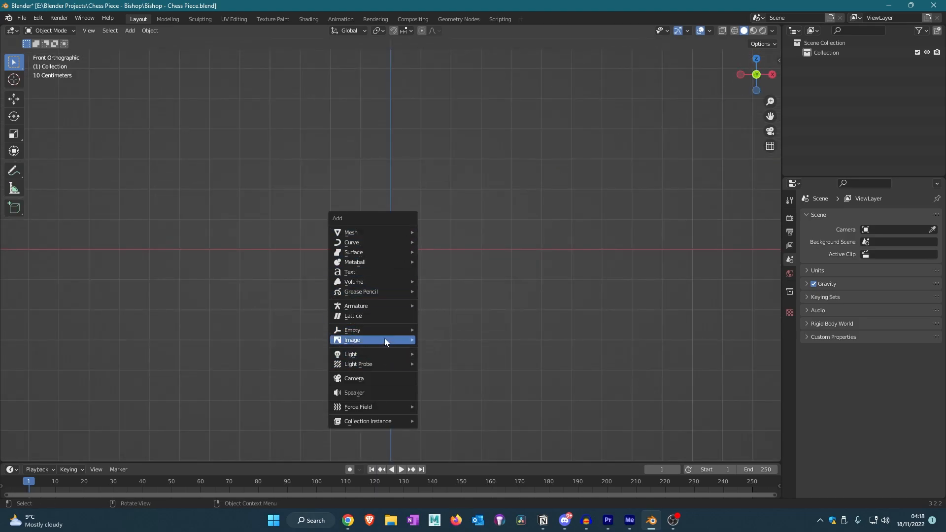
Load Chess Pieces.jpg as a reference image in the front view.
{"action": "left_click", "coordinate": [353, 340]}
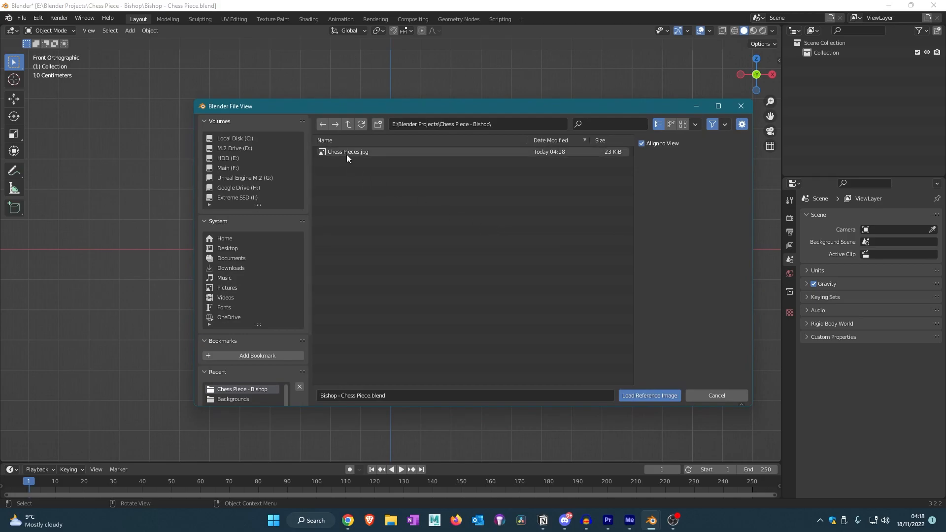
{"action": "left_click", "coordinate": [649, 395]}
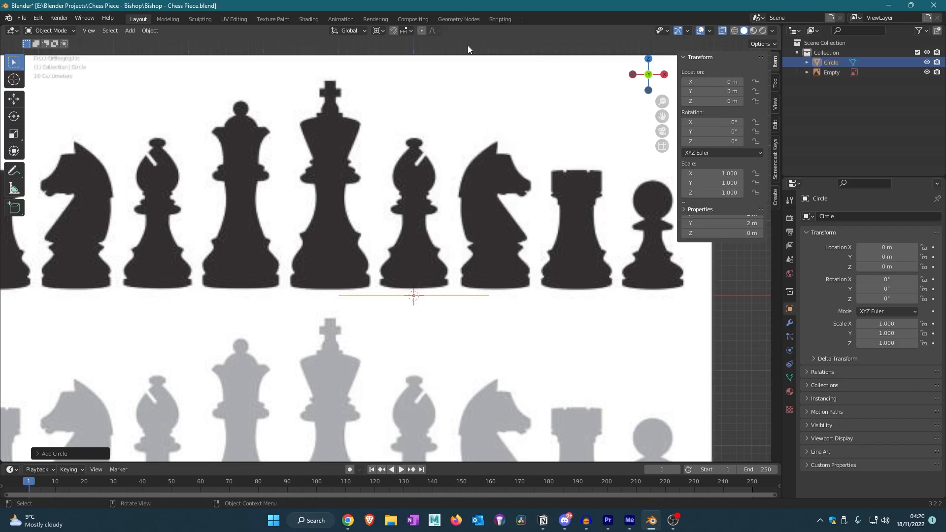
Extrude the circle into a tapering bishop body and add a level-3 Subdivision Surface.
{"action": "key", "text": "Tab"}
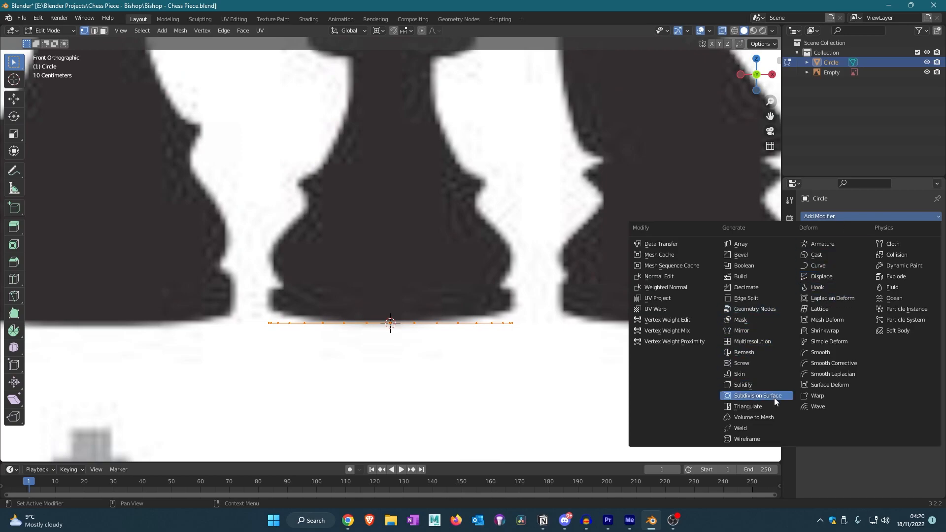
{"action": "left_click", "coordinate": [757, 395]}
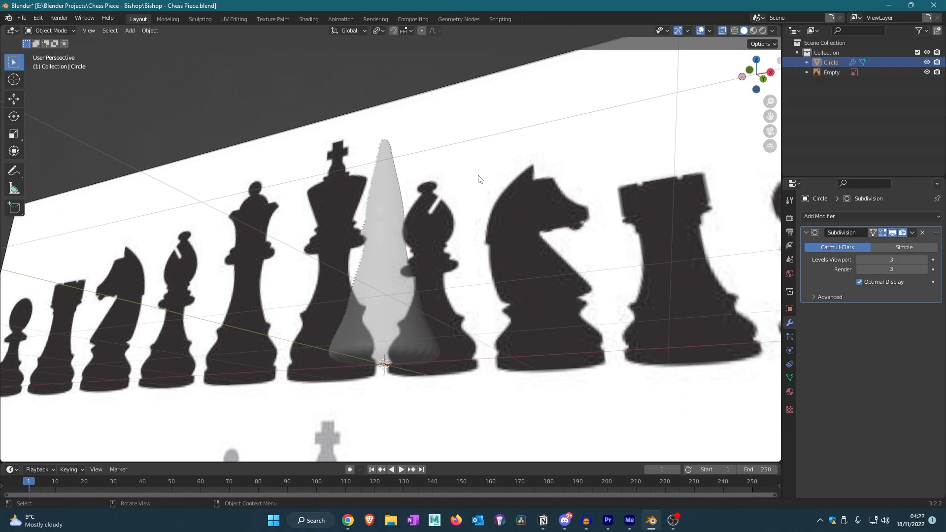
Add edge loops and scale them to match the bishop's base and neck silhouette.
{"action": "key", "text": "Tab"}
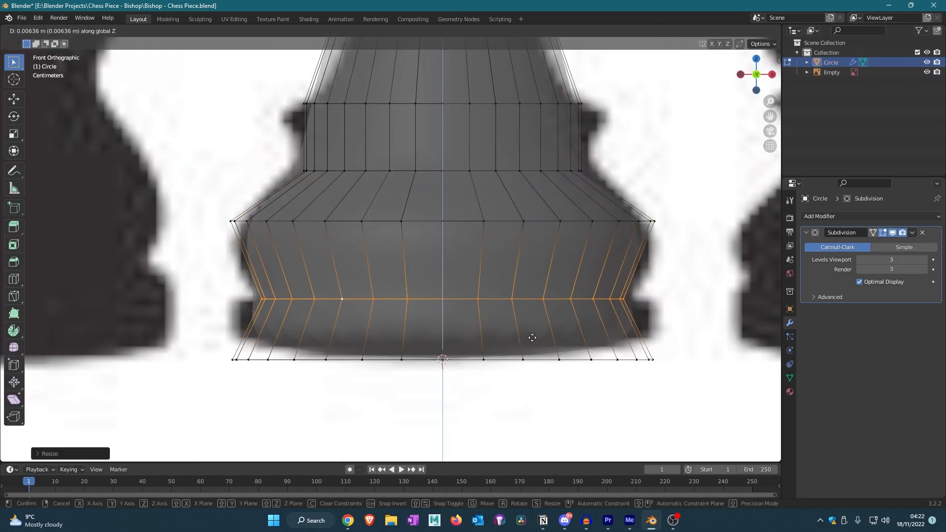
{"action": "key", "text": "Tab"}
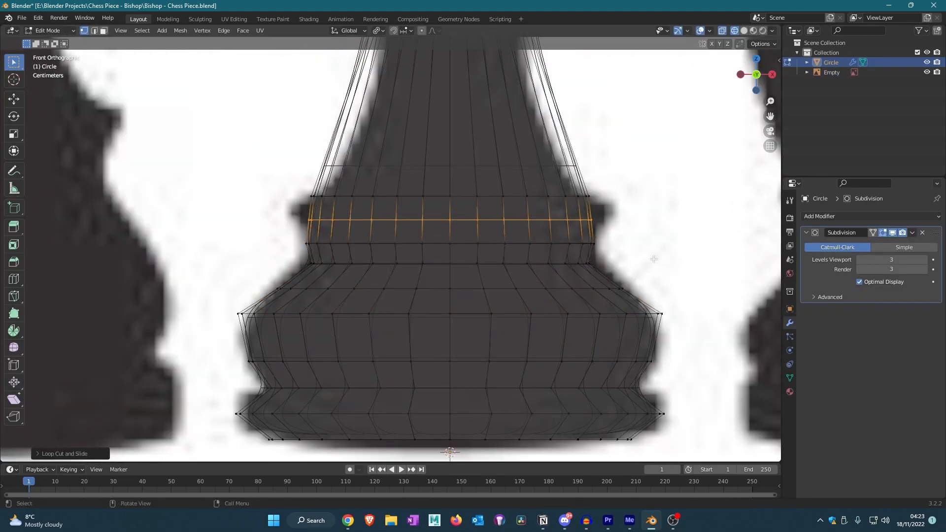
{"action": "key", "text": "s"}
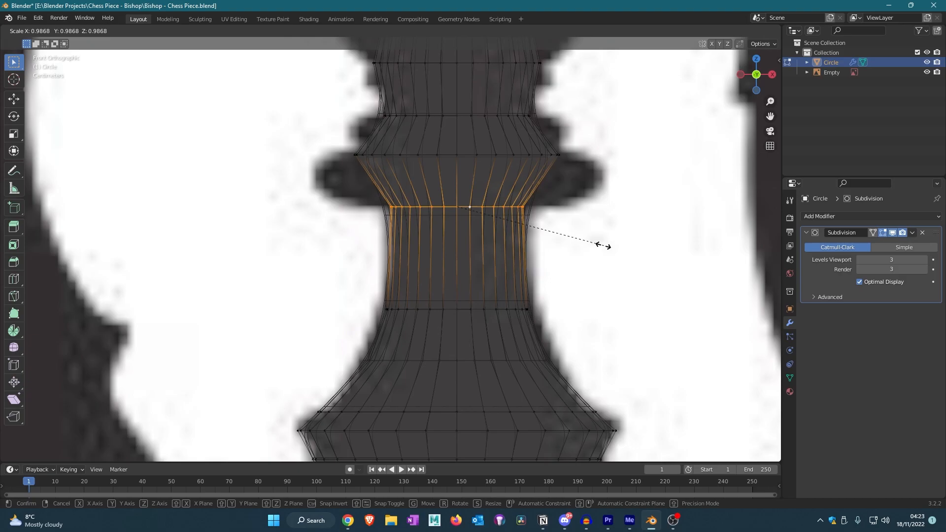
{"action": "left_click", "coordinate": [498, 241]}
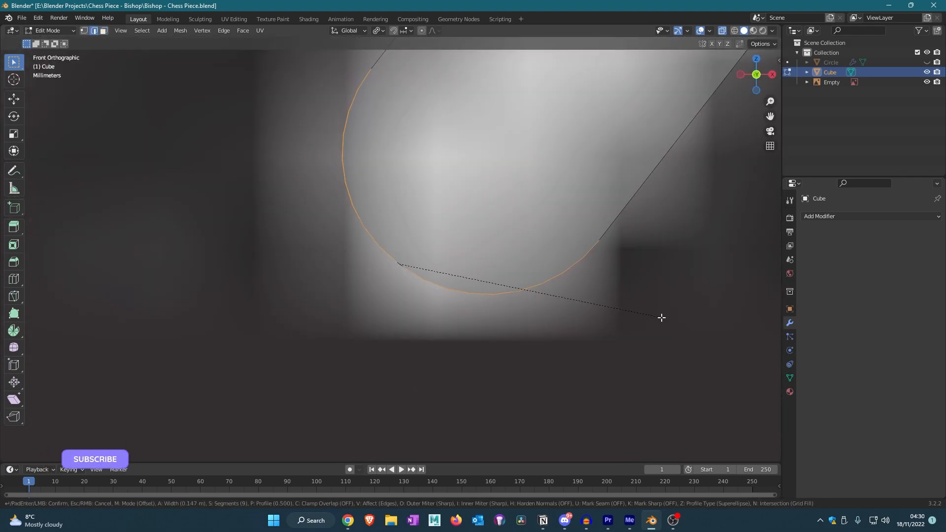
{"action": "mouse_move", "coordinate": [666, 318]}
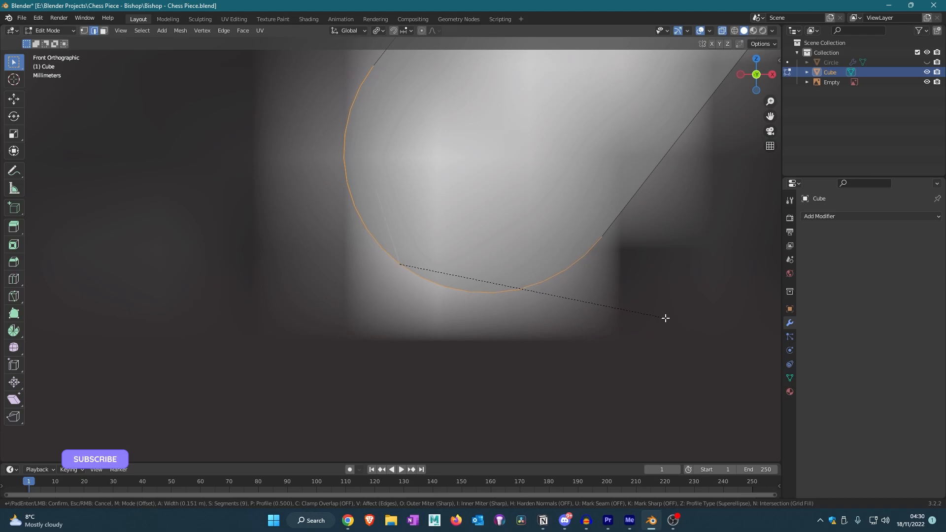
Confirm the rounded bevel on the slab's end edges and leave Edit Mode.
{"action": "left_click", "coordinate": [427, 281]}
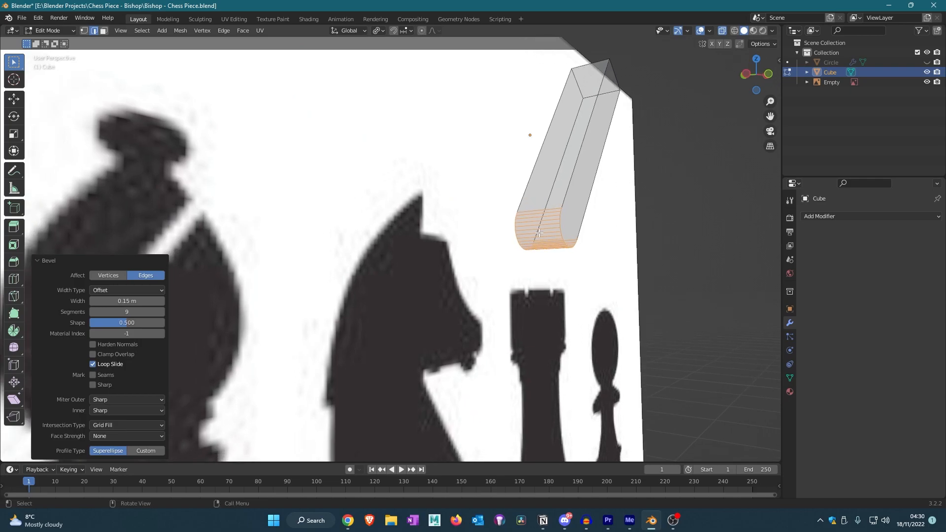
{"action": "key", "text": "Tab"}
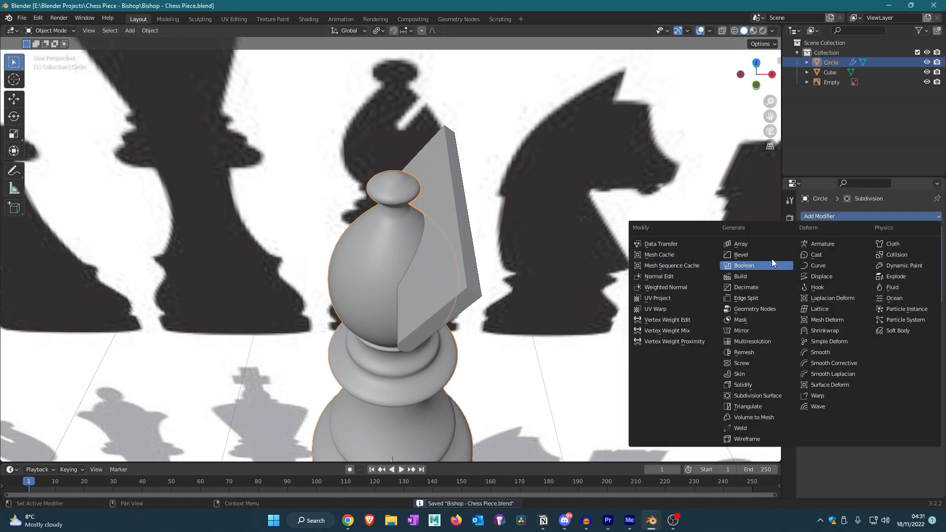
Add a Boolean modifier to the bishop with the Cube as the cutting object.
{"action": "left_click", "coordinate": [744, 265]}
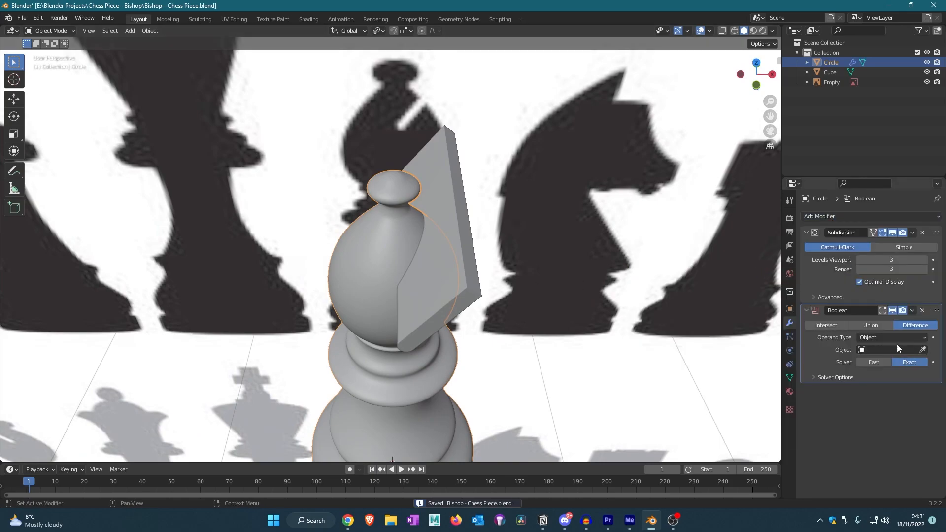
{"action": "left_click", "coordinate": [933, 349]}
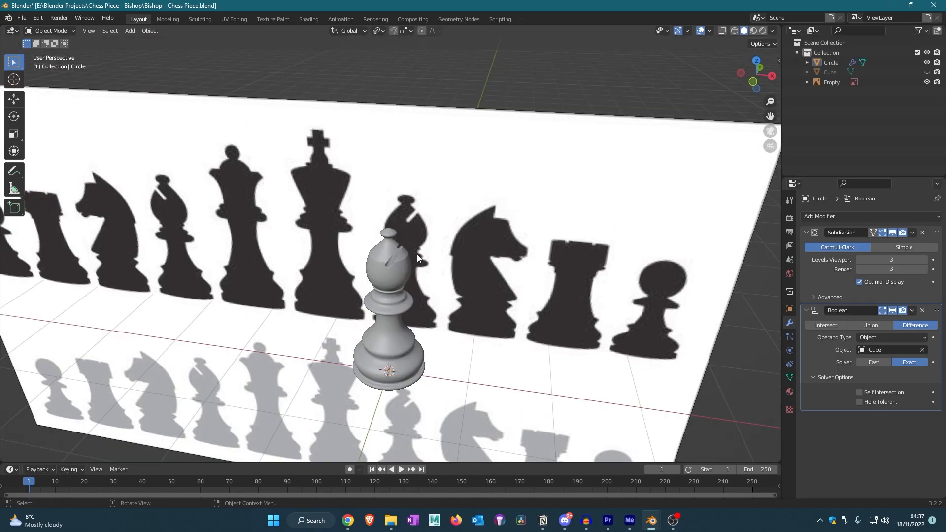
{"action": "mouse_move", "coordinate": [419, 115]}
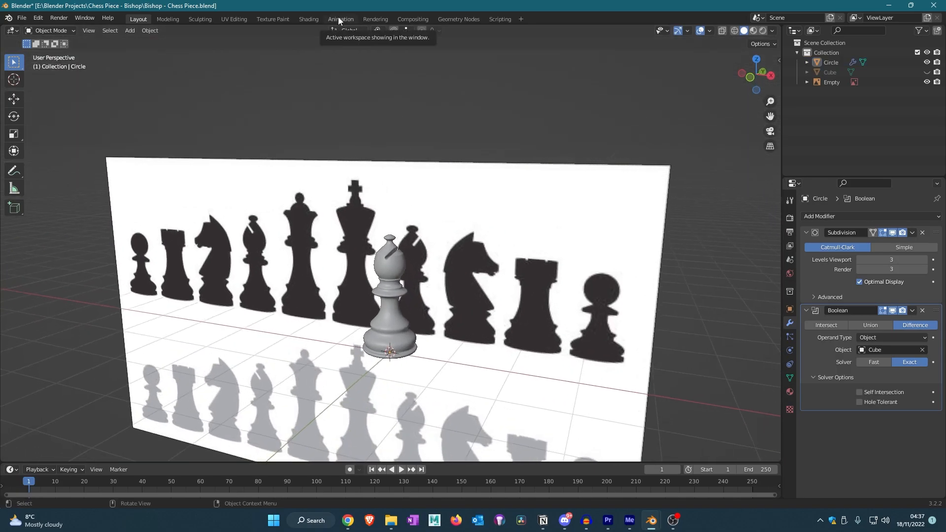
Assign a Black or White material to the bishop copy in the Shading workspace.
{"action": "left_click", "coordinate": [309, 19]}
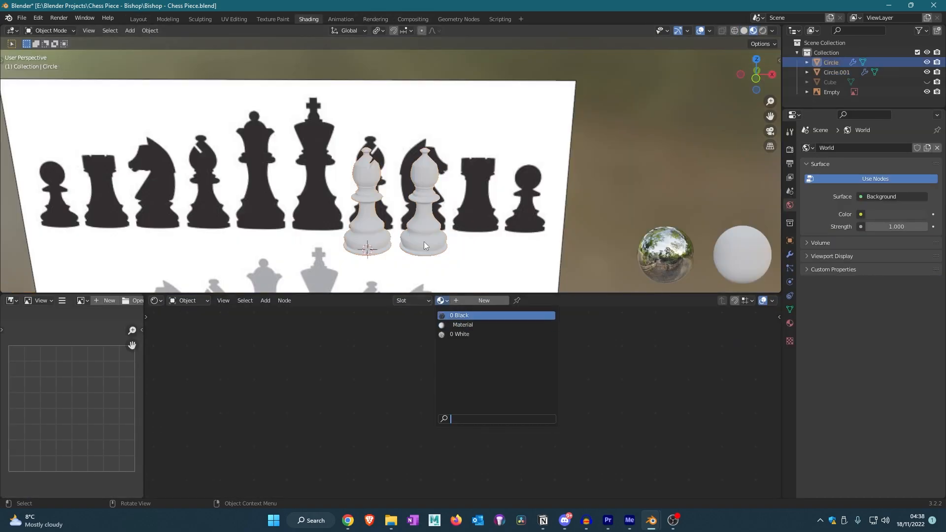
{"action": "left_click", "coordinate": [442, 301]}
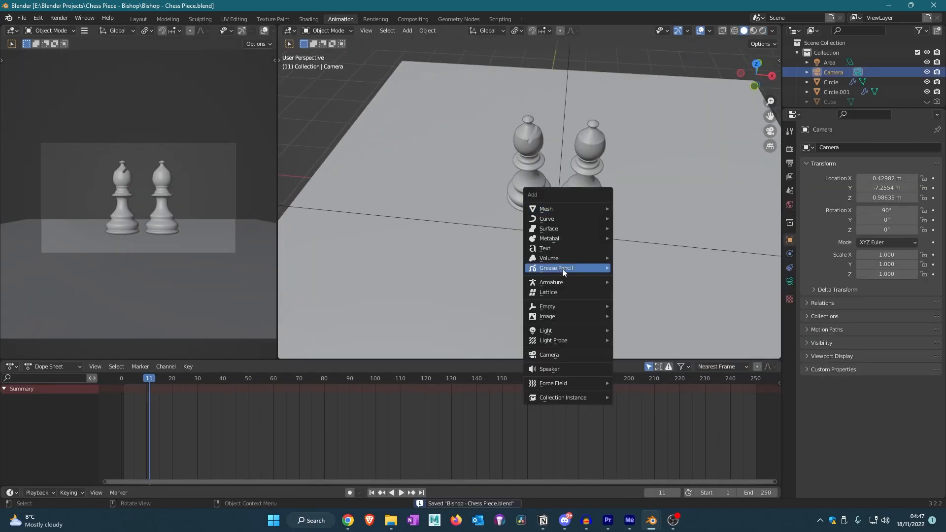
{"action": "mouse_move", "coordinate": [546, 306]}
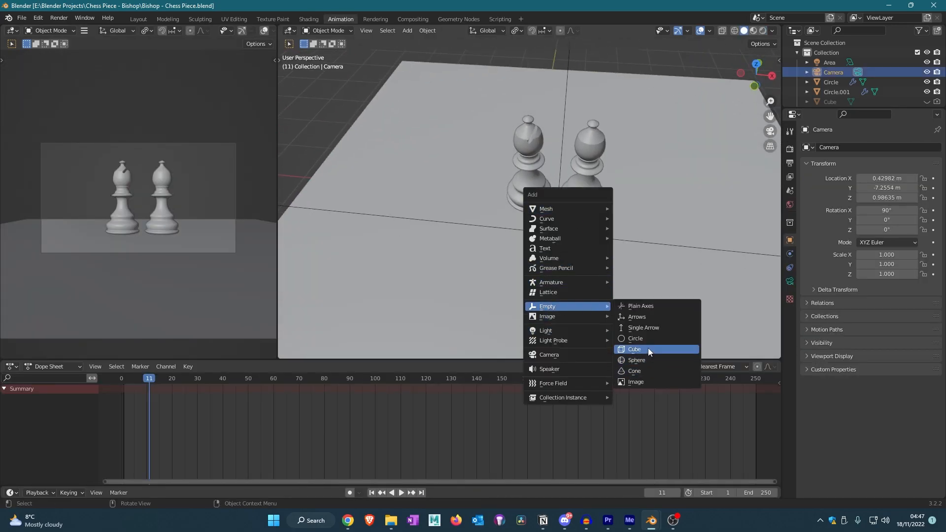
Add a cube-shaped empty to the scene and set the end frame to 96.
{"action": "left_click", "coordinate": [635, 349]}
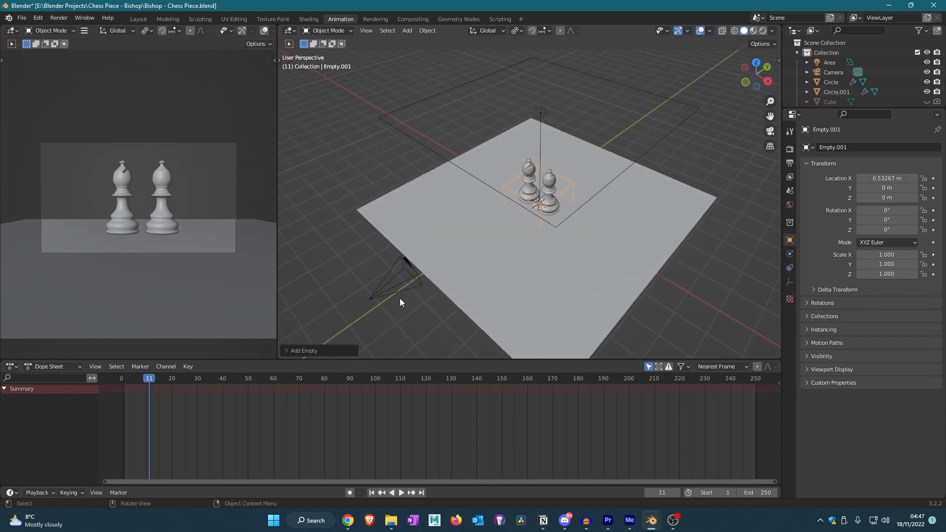
{"action": "left_click", "coordinate": [398, 278]}
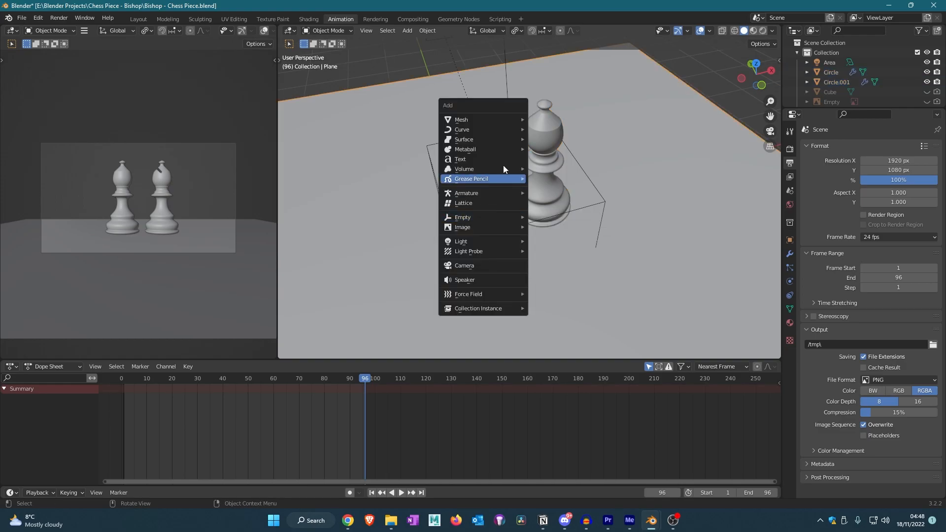
{"action": "mouse_move", "coordinate": [481, 217]}
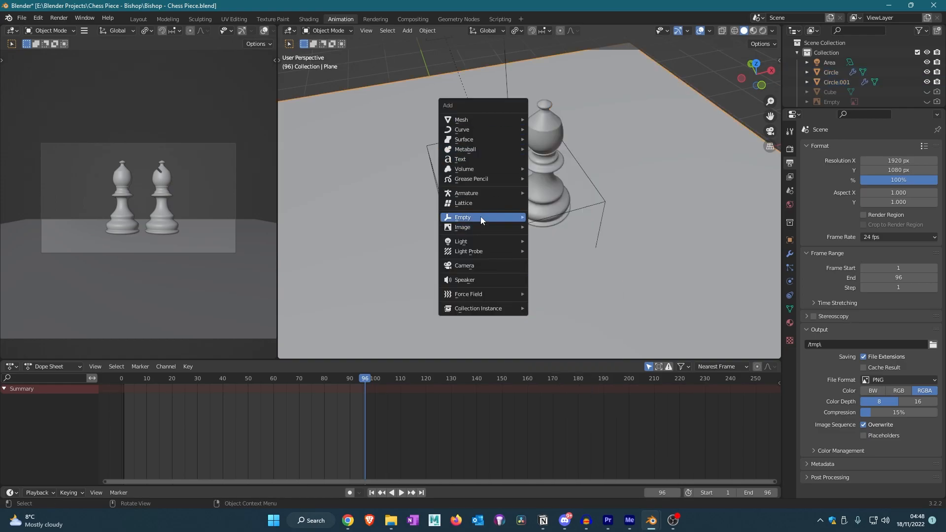
Parent both bishops to a new empty and keyframe its rotation to -180° around Z at frame 96.
{"action": "left_click", "coordinate": [462, 217]}
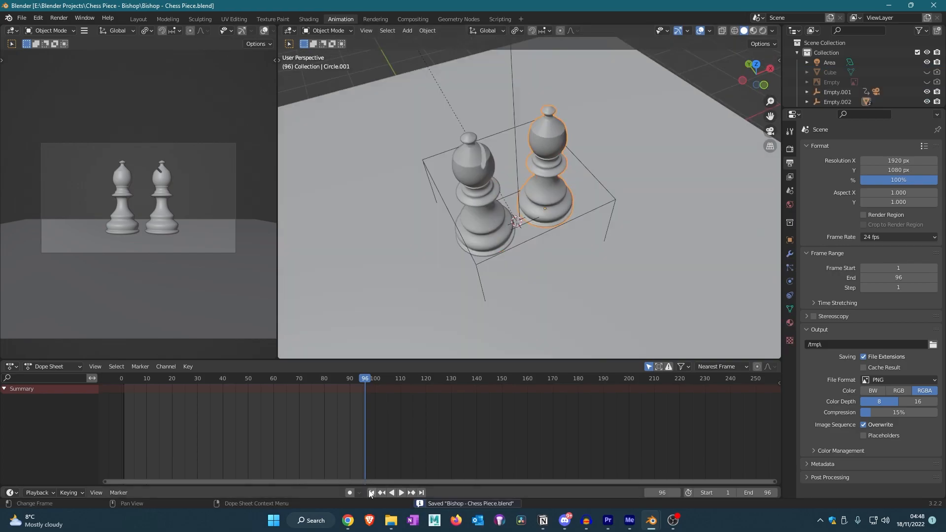
{"action": "left_click", "coordinate": [371, 493]}
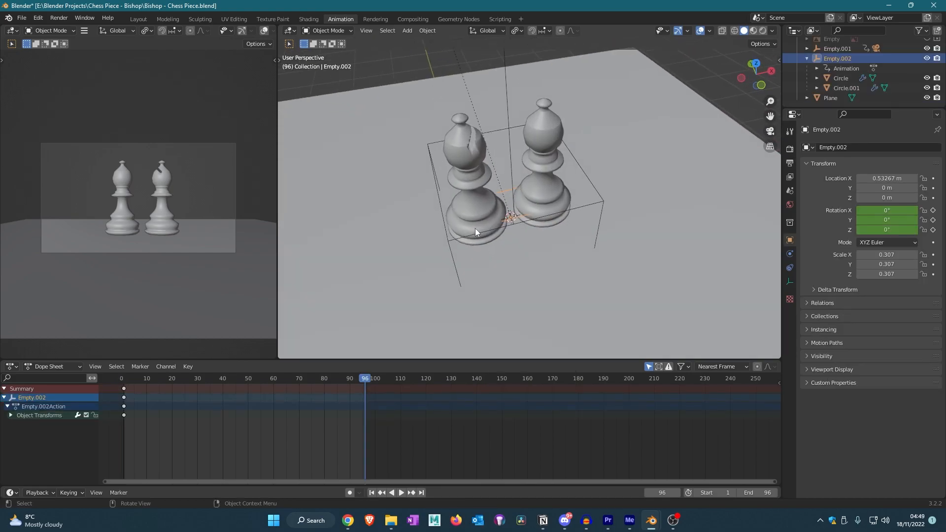
{"action": "key", "text": "r"}
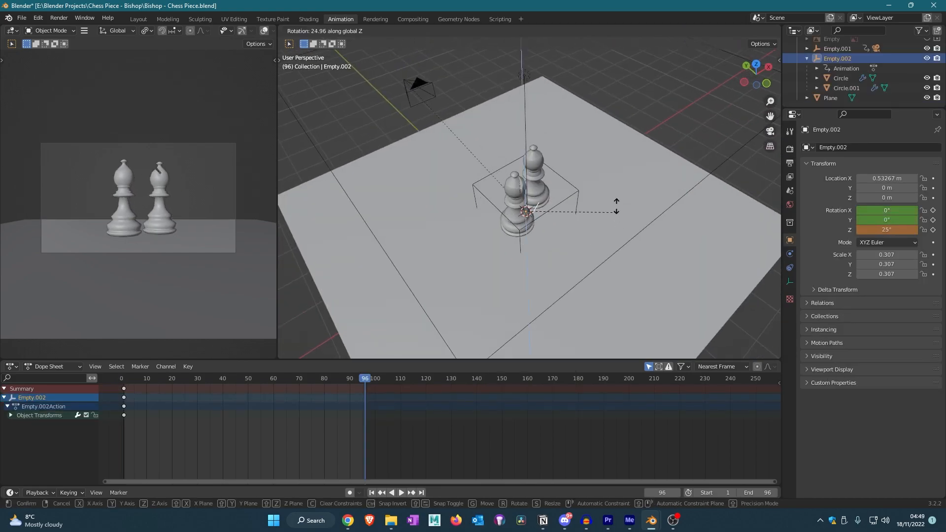
{"action": "mouse_move", "coordinate": [616, 205]}
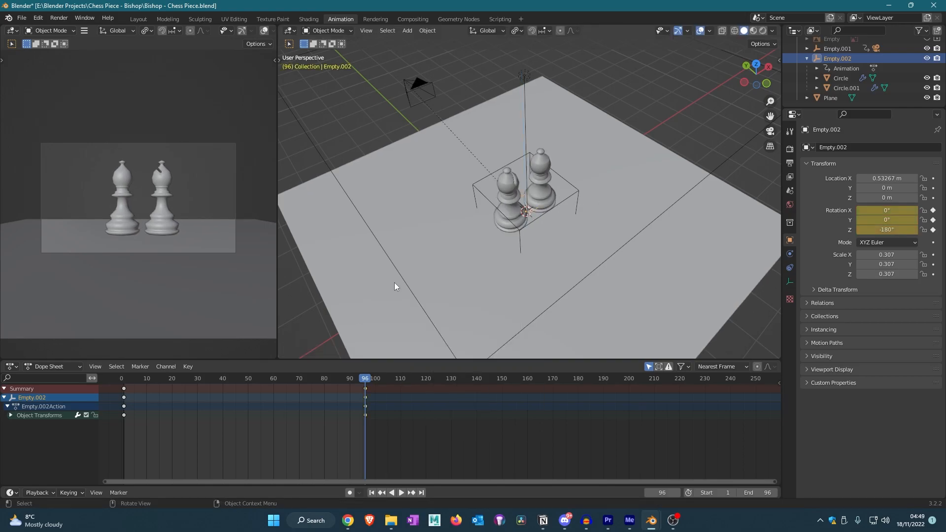
{"action": "left_click", "coordinate": [310, 378]}
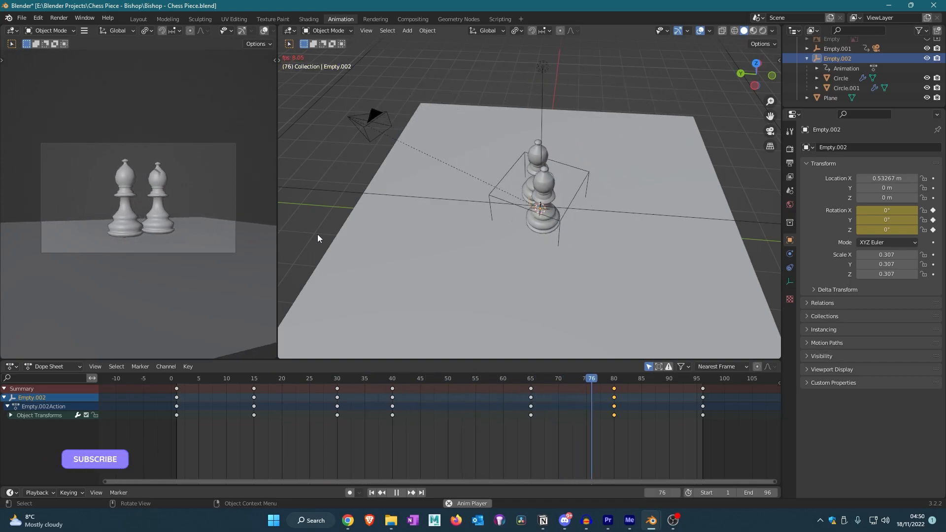
Play the bishops' rotation animation across frames 1–96.
{"action": "left_click", "coordinate": [182, 378]}
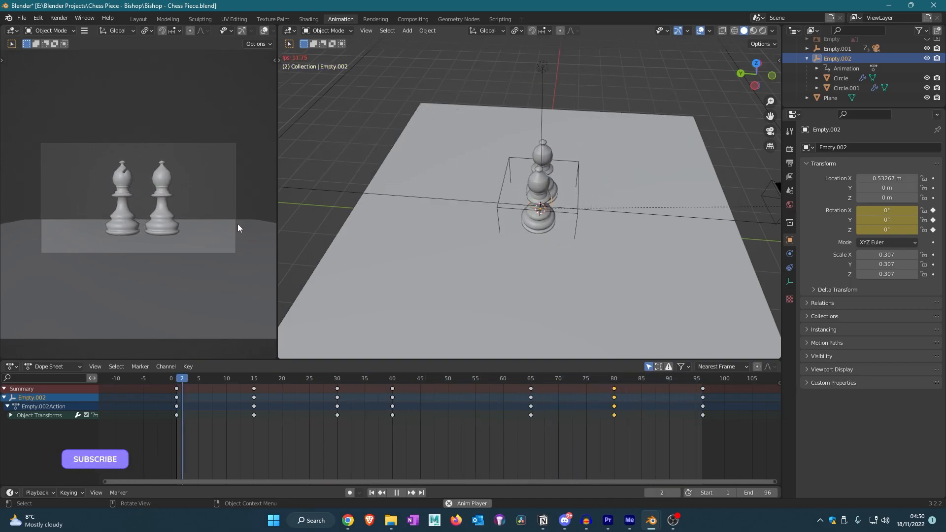